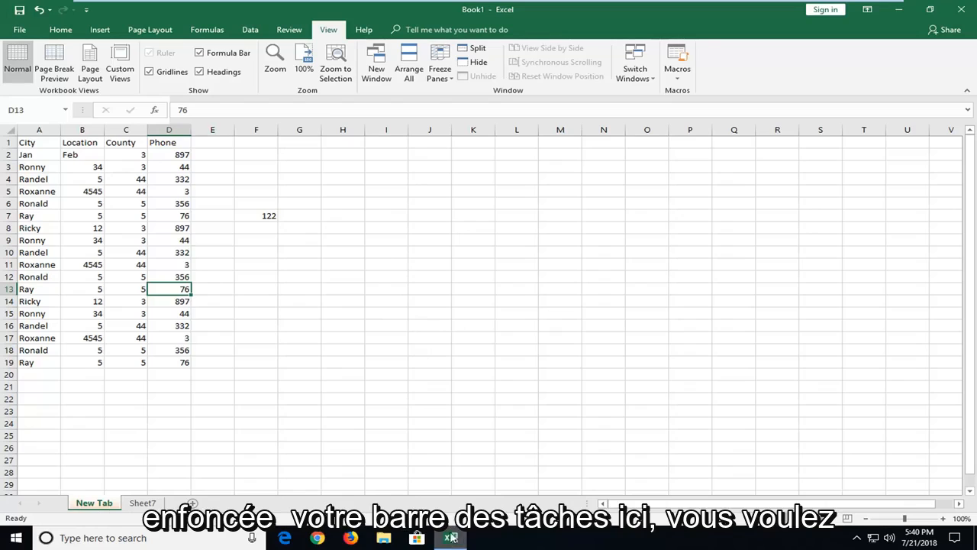
- Start a new blank workbook from the Excel taskbar icon so Book6 opens beside Book1
{"action": "right_click", "coordinate": [449, 537]}
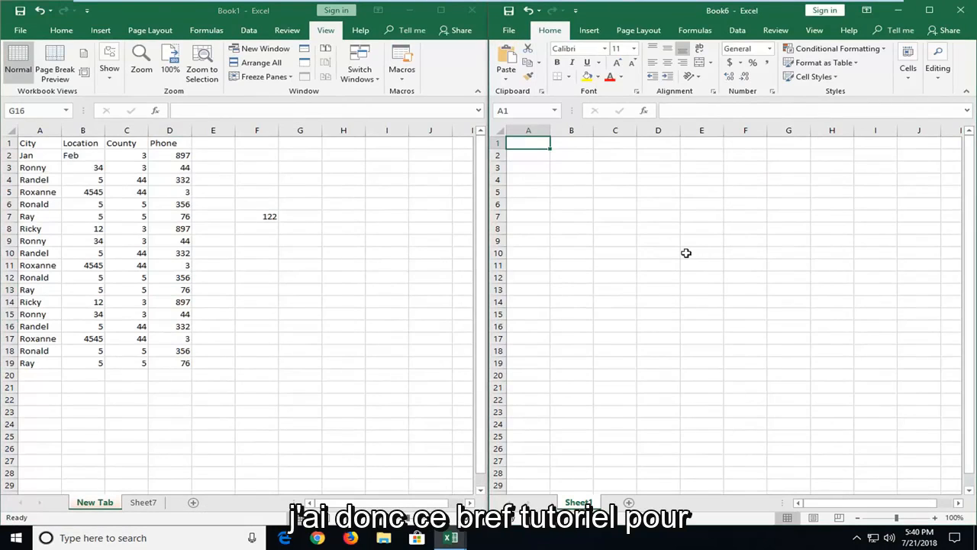
{"action": "mouse_move", "coordinate": [602, 258]}
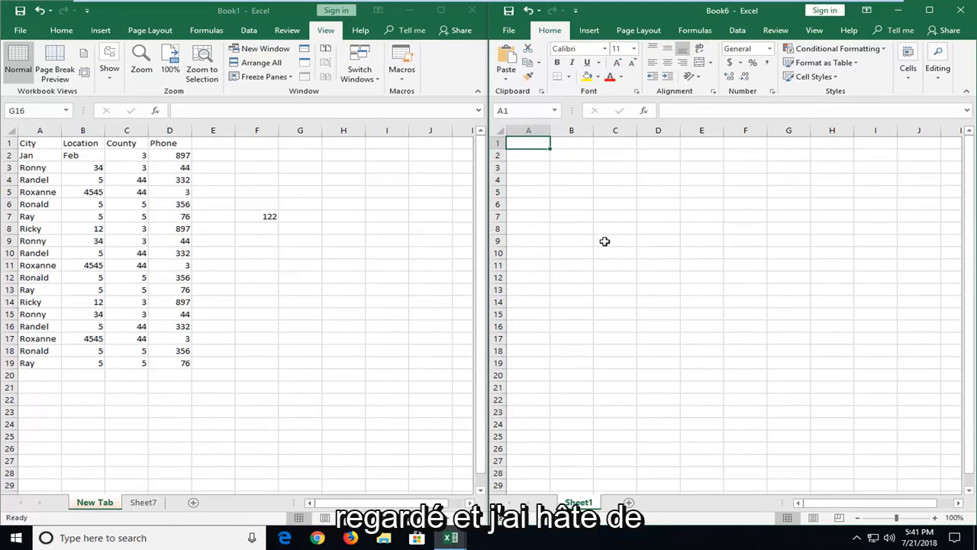
{"action": "mouse_move", "coordinate": [626, 256]}
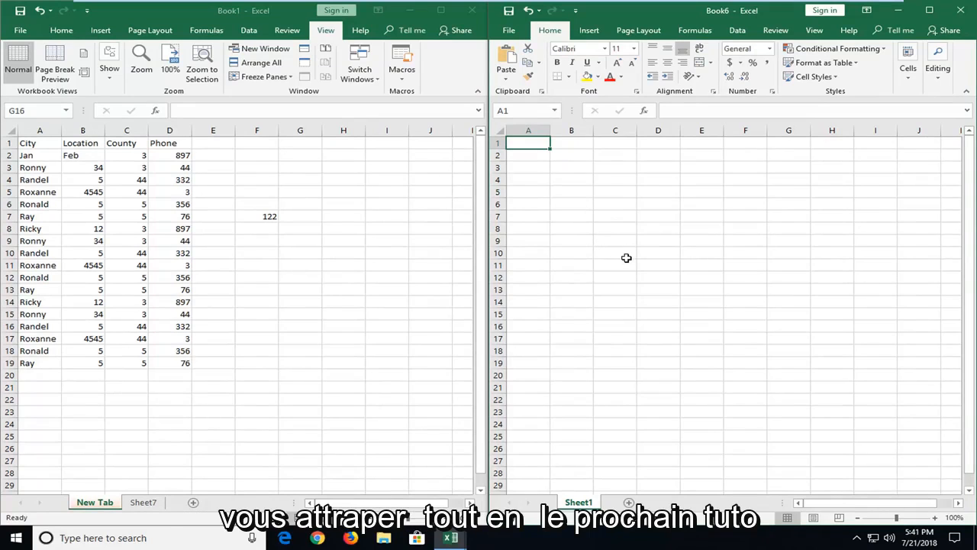